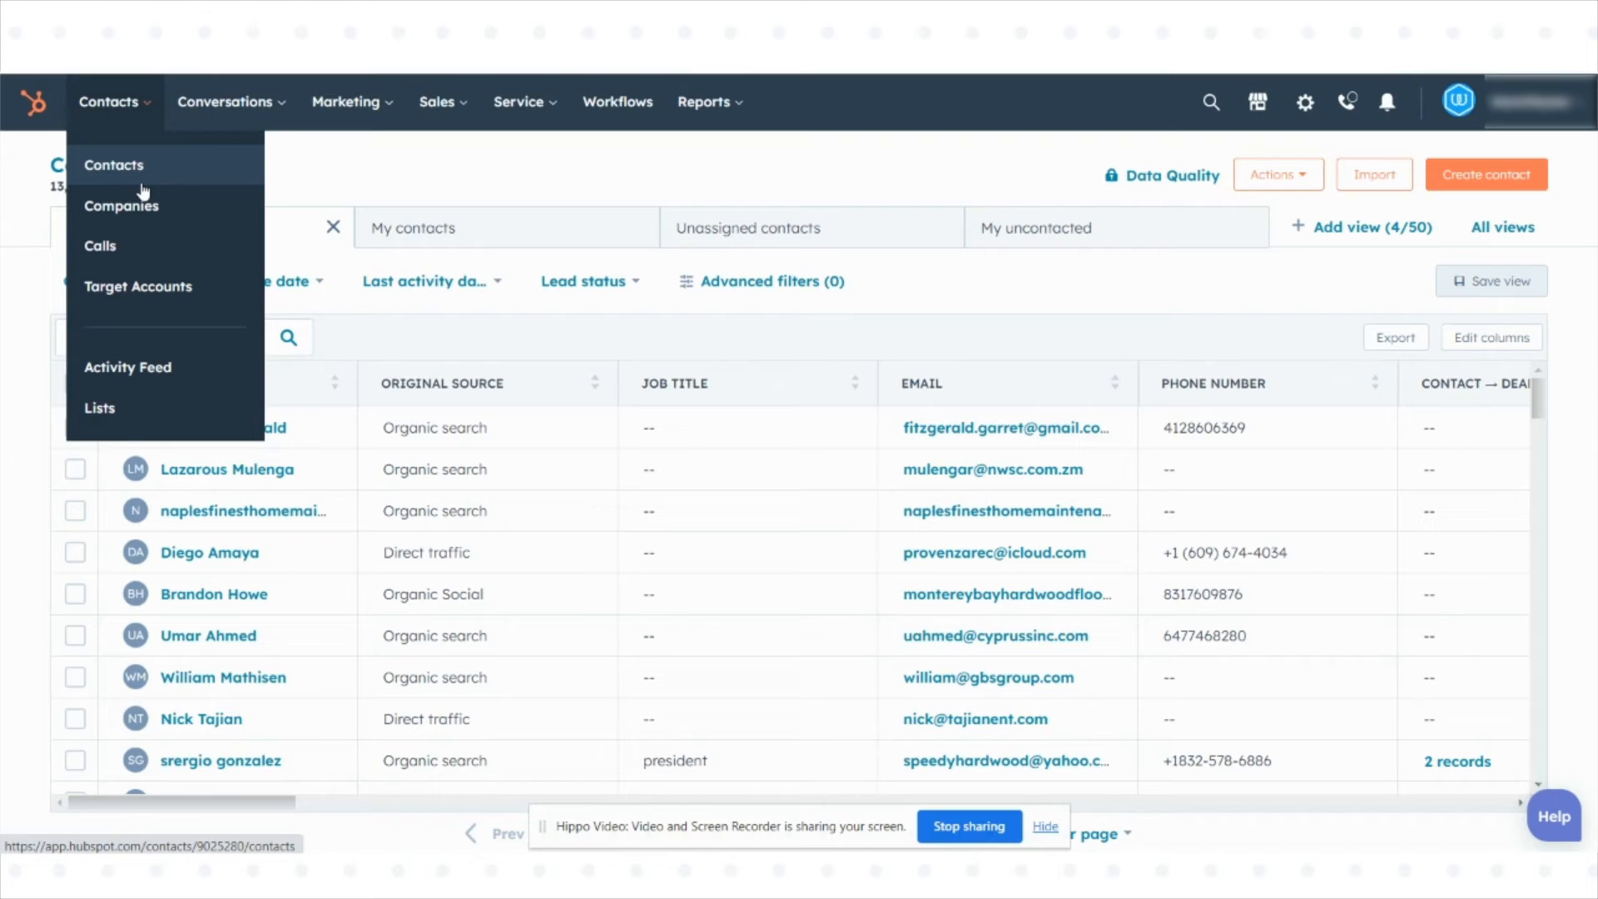
mouse_move(303, 167)
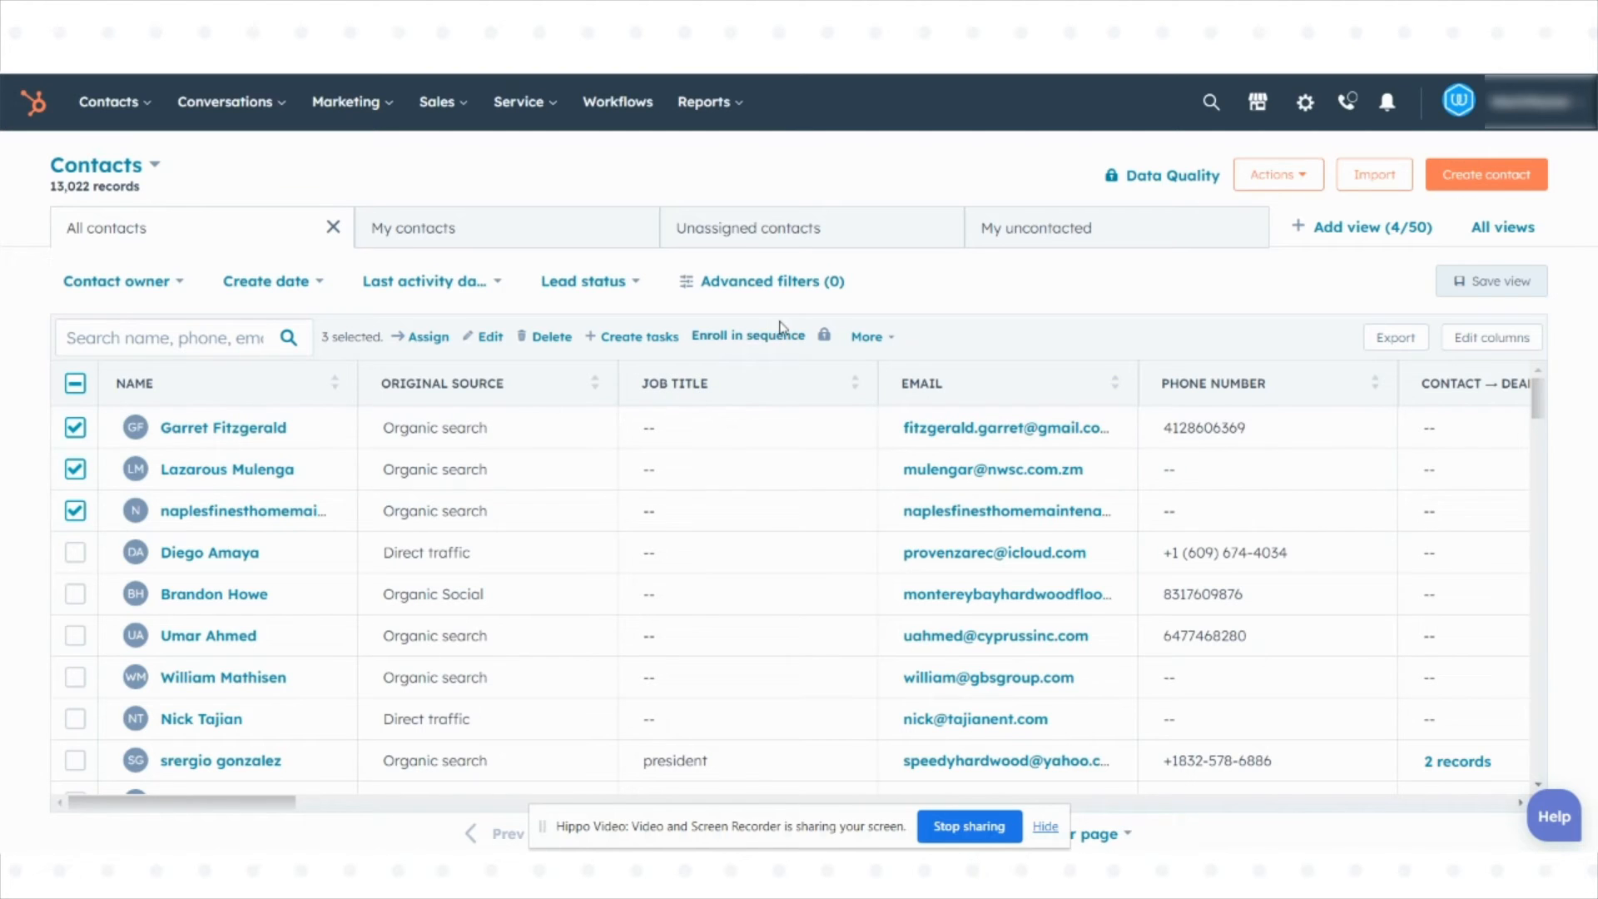
Step: Choose Set as marketing contacts from the More bulk actions for the three selected contacts
click(866, 336)
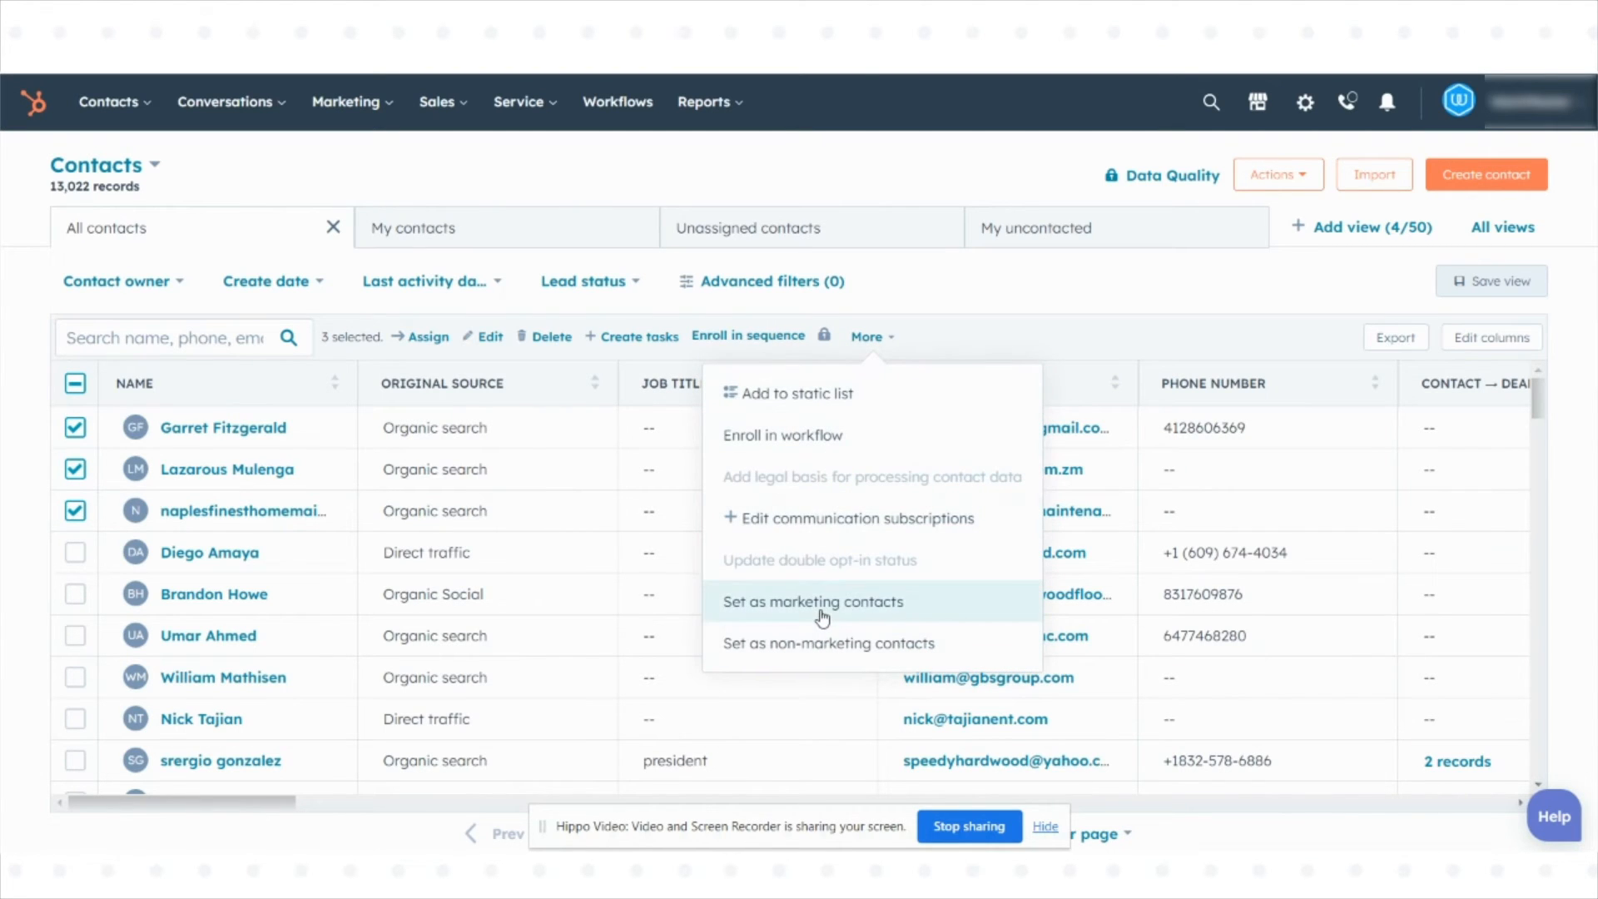
click(813, 601)
text(1)
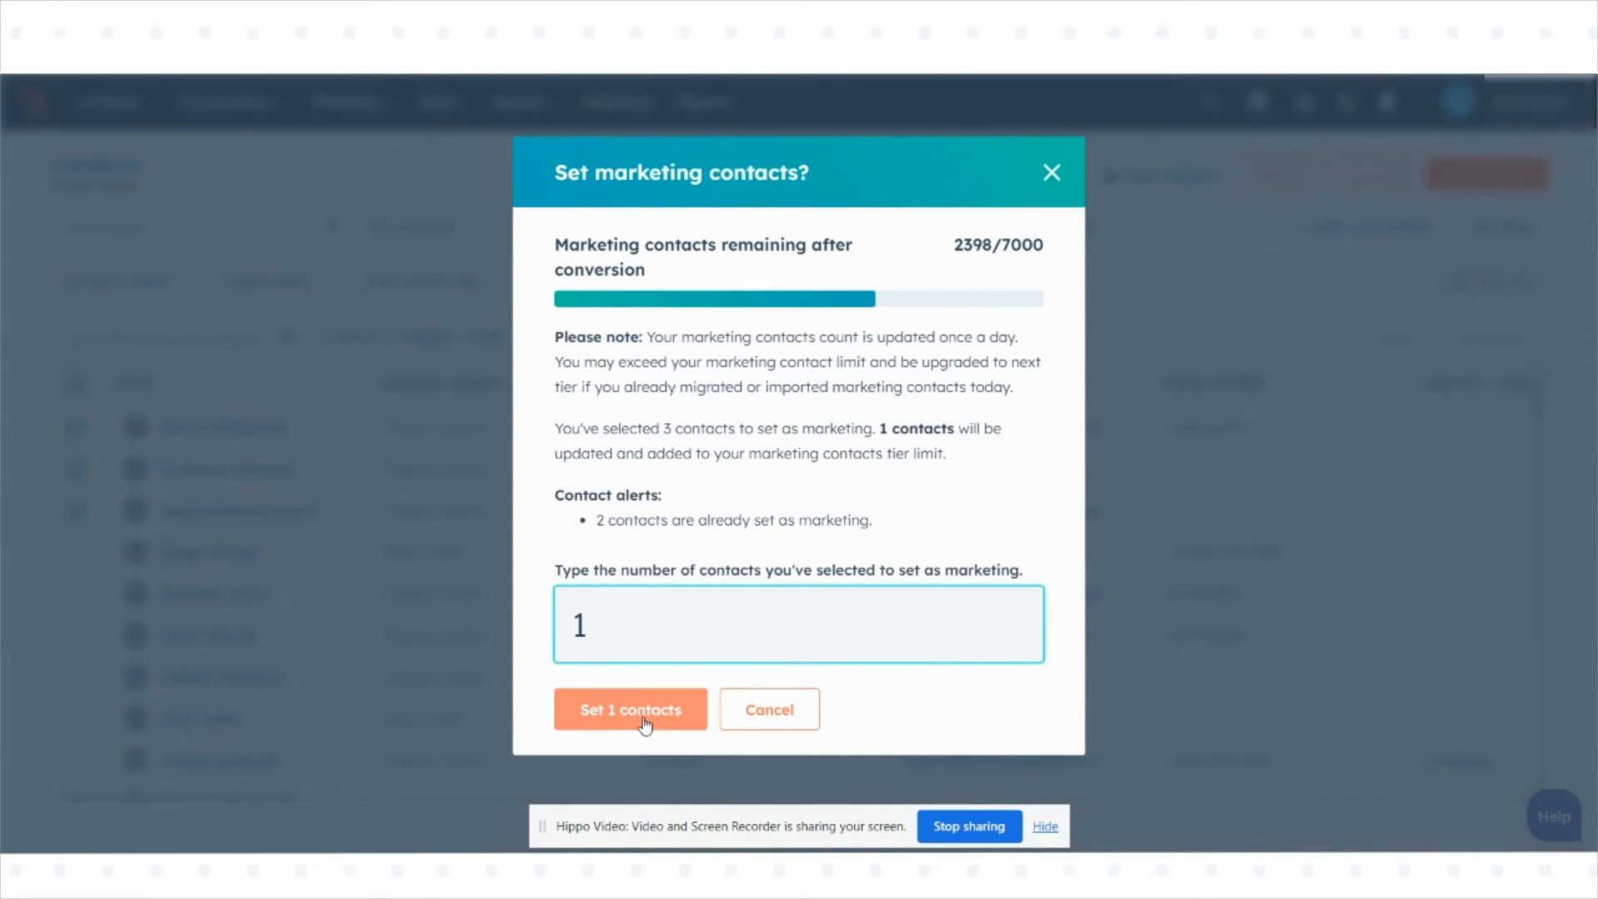
mouse_move(834, 793)
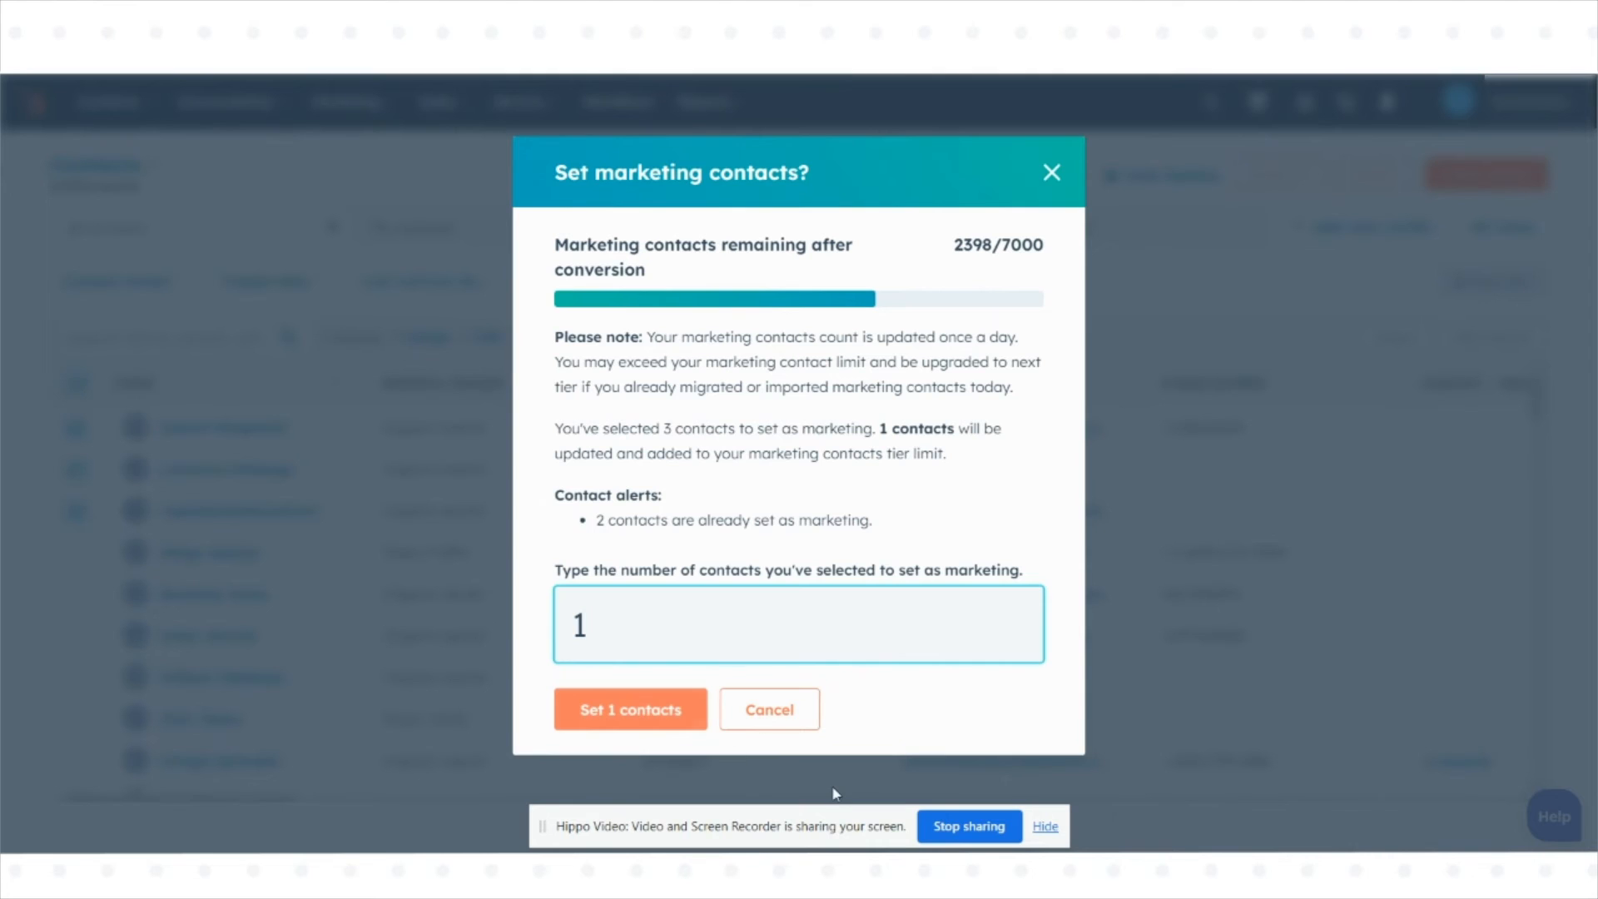